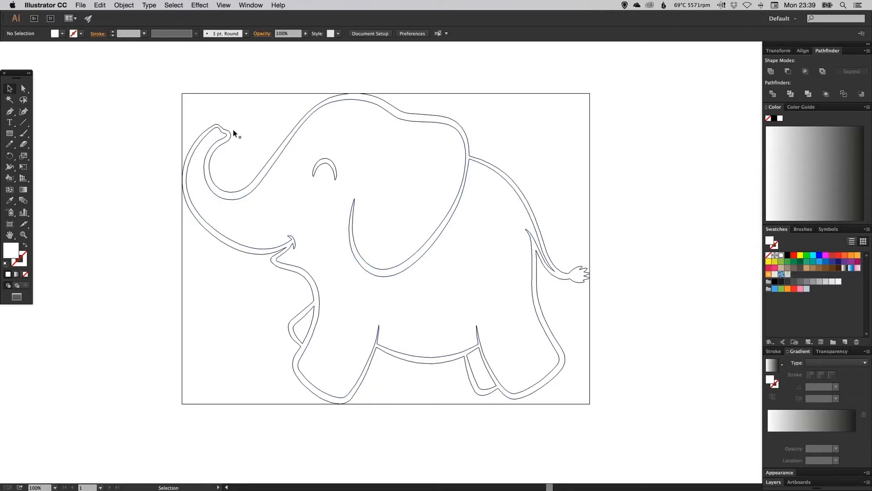
pyautogui.moveTo(593, 422)
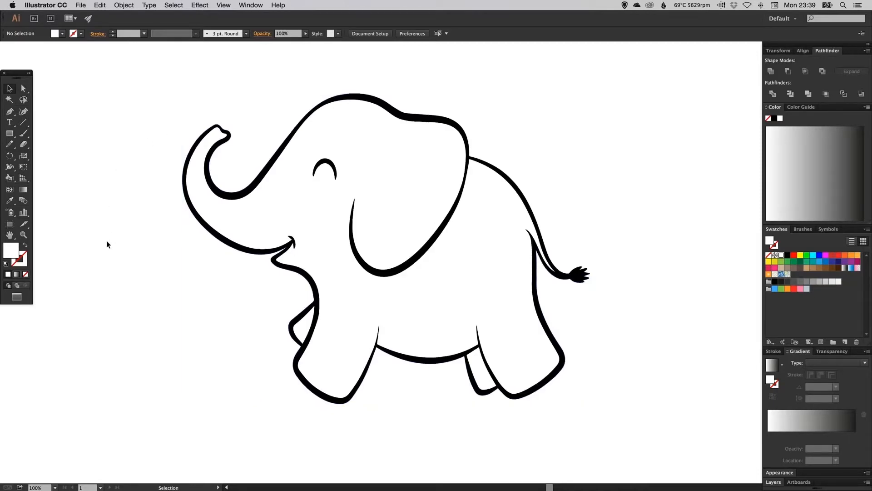
# Switch Illustrator from Outline to Preview mode to show the elephant's thick black strokes.
pyautogui.click(10, 99)
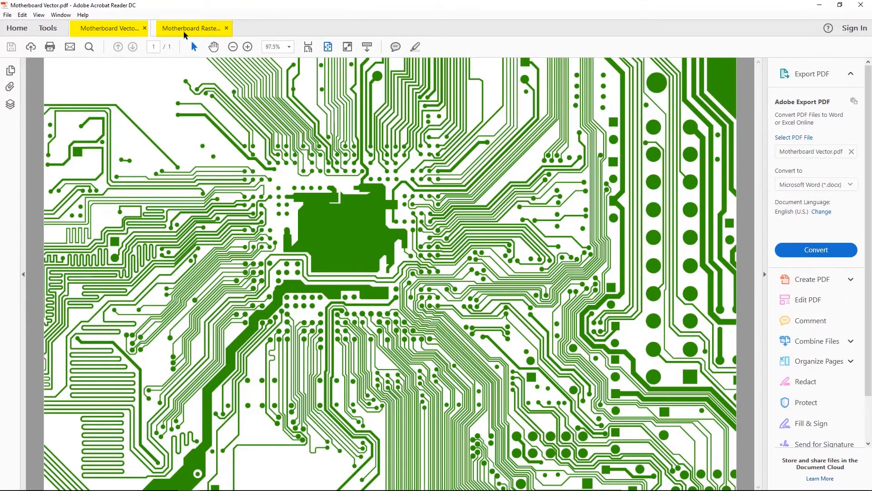
# Zoom the Motherboard Raster PDF to 400% to see pixelation, then compare with the Vector PDF.
pyautogui.click(193, 28)
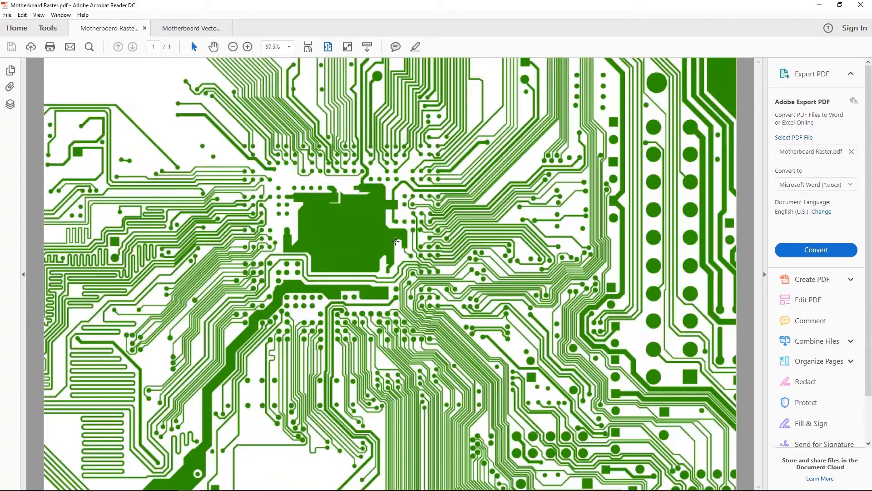
pyautogui.click(276, 46)
pyautogui.write('400')
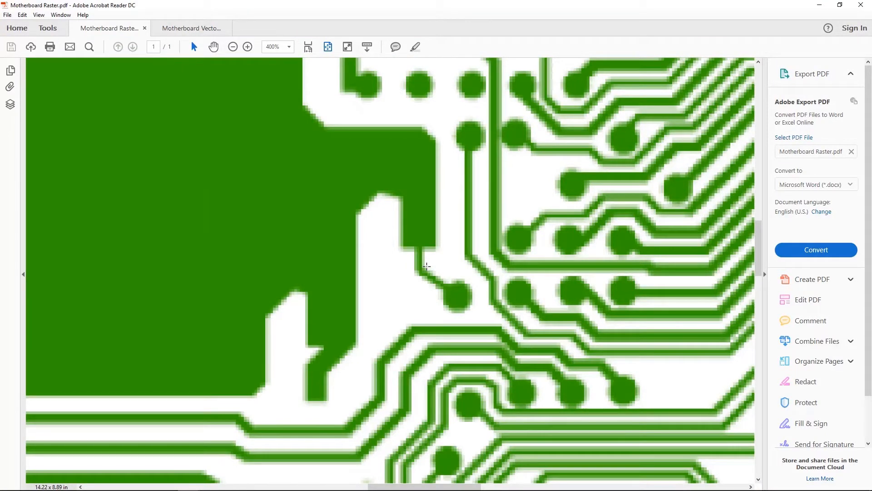
pyautogui.click(328, 46)
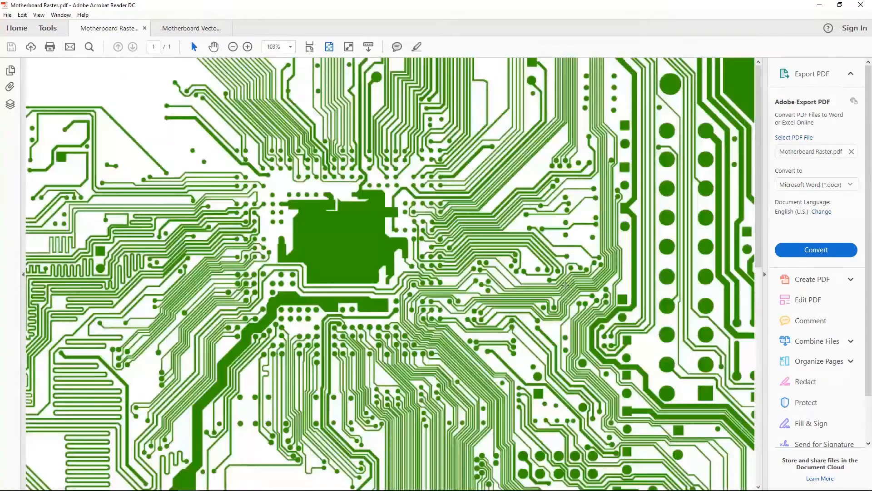
pyautogui.click(191, 28)
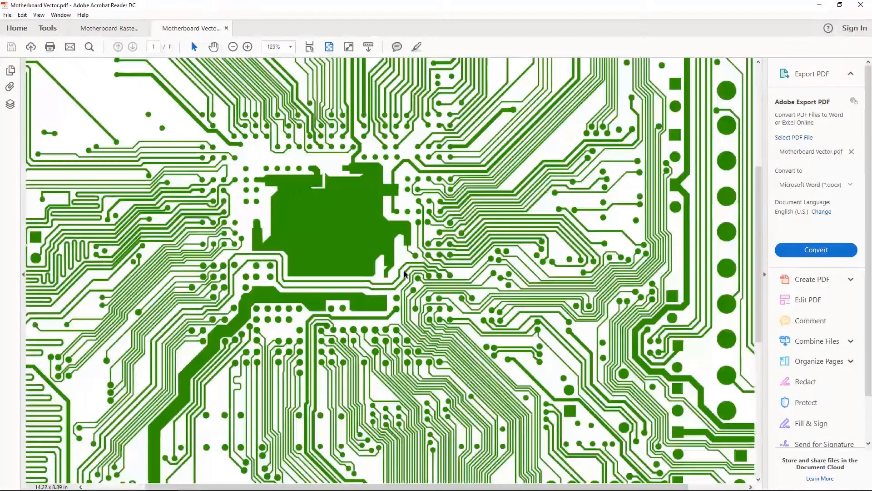
pyautogui.click(233, 47)
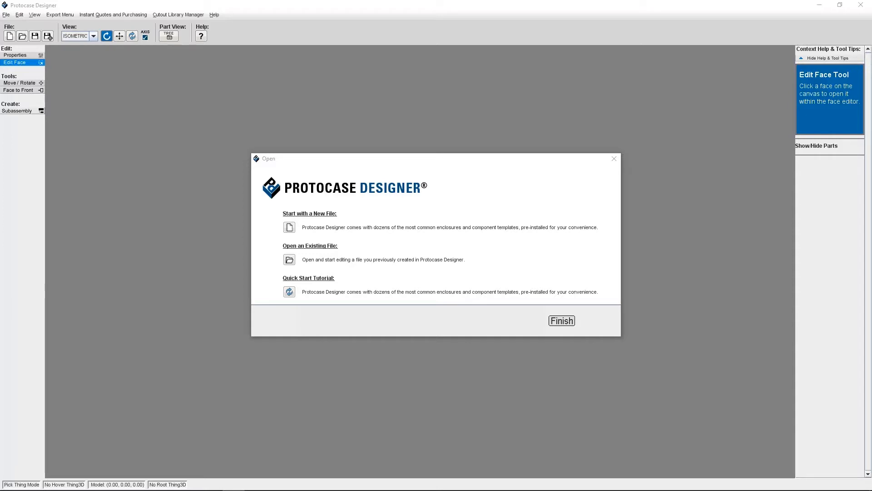
# Start a new enclosure and import Protocase Logo 1.svg onto its cover instead of the jpg.
pyautogui.click(561, 321)
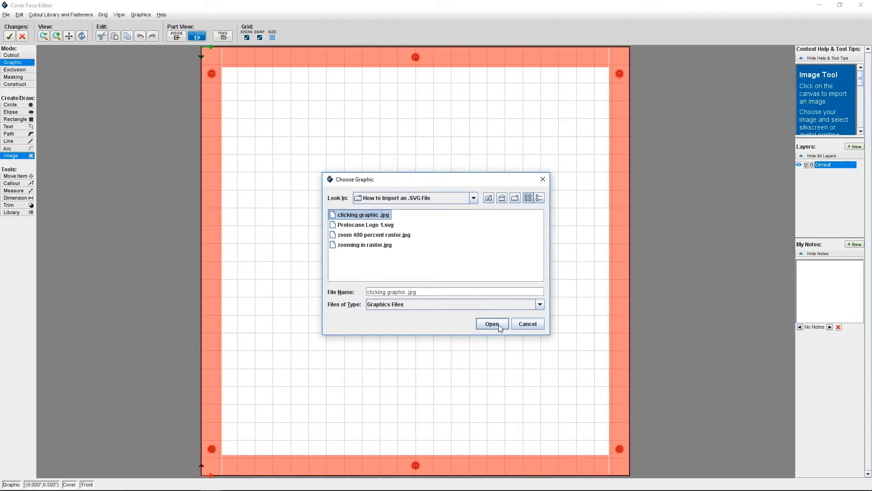
pyautogui.click(492, 323)
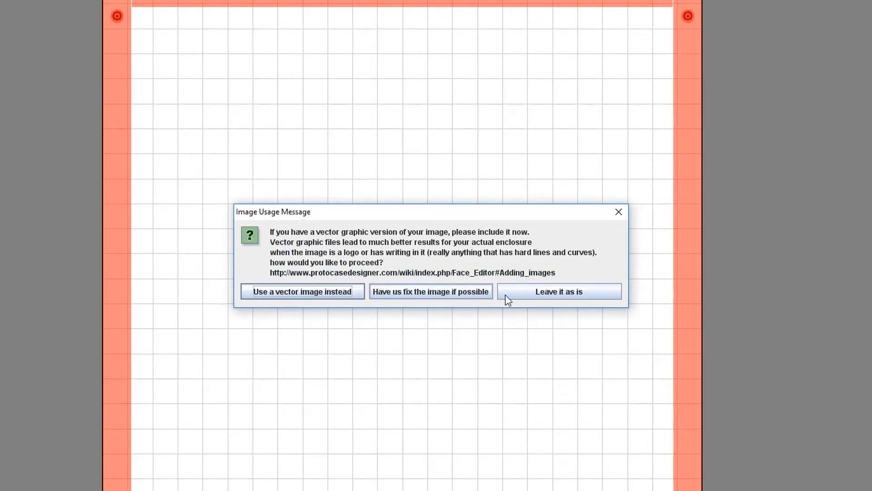
pyautogui.click(558, 291)
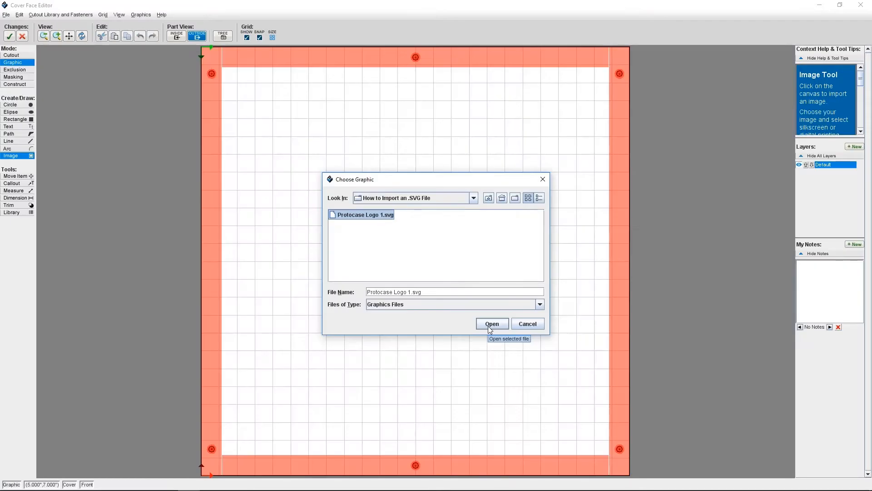
pyautogui.click(365, 214)
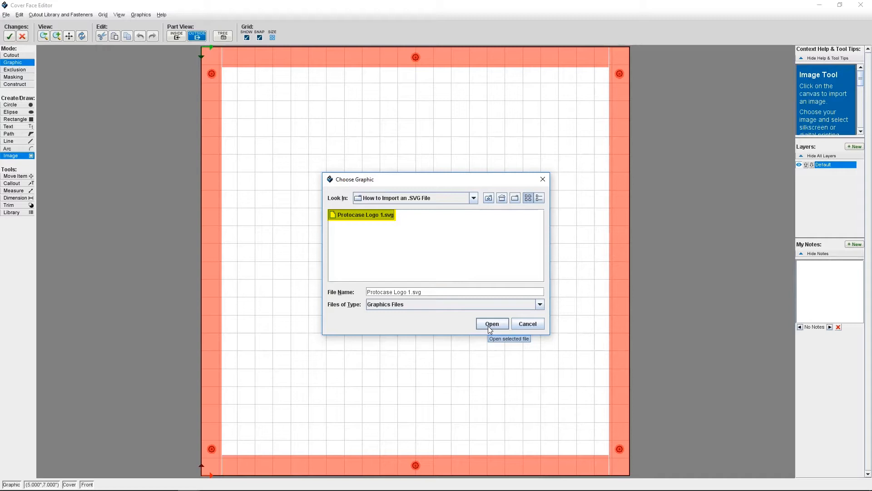
pyautogui.click(491, 324)
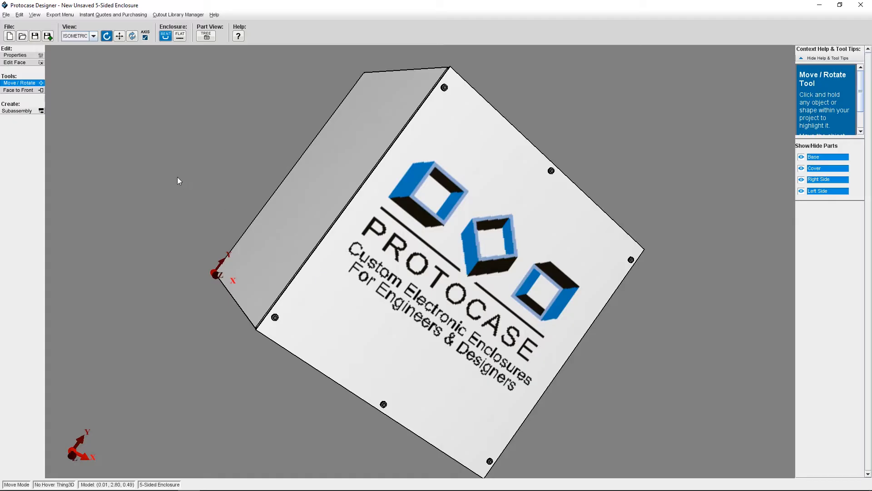
pyautogui.moveTo(165, 170)
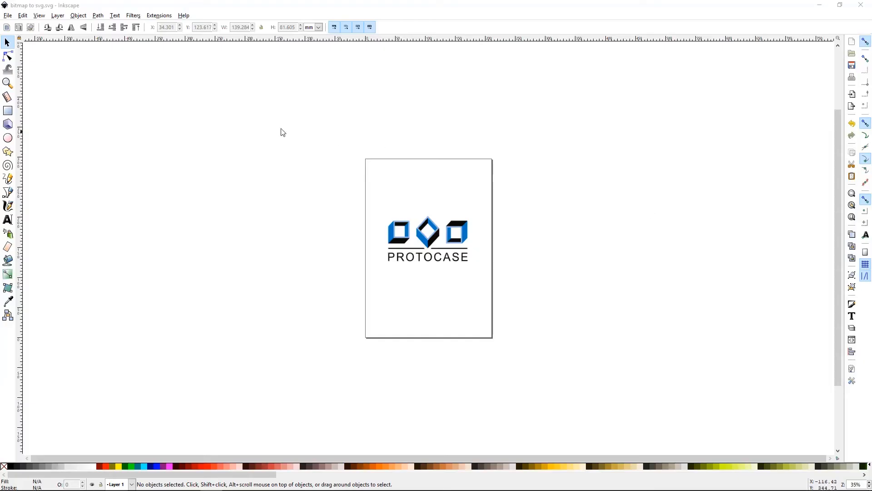
pyautogui.click(427, 238)
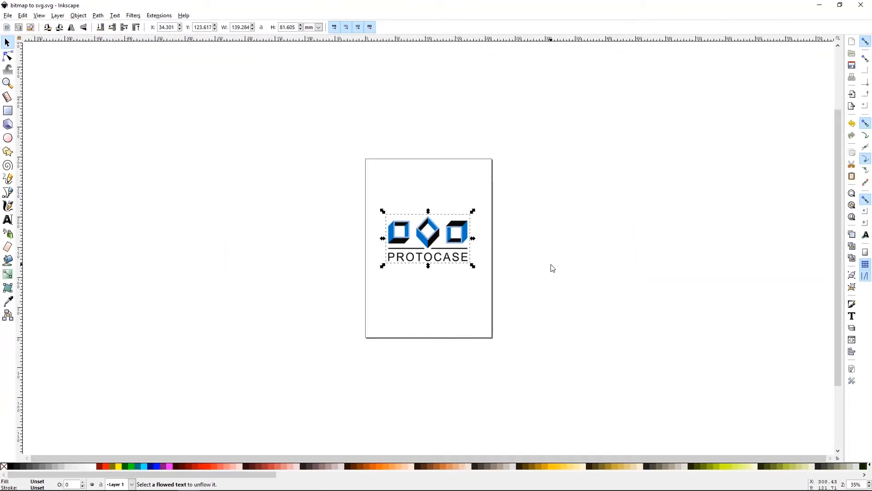
pyautogui.click(554, 268)
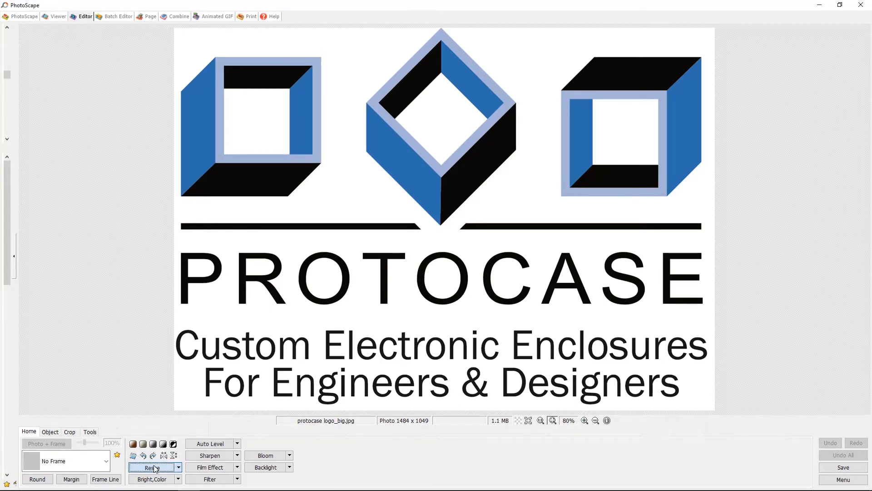
# Resize protocase logo_big.jpg to 800 by 565 pixels with aspect ratio preserved.
pyautogui.click(151, 467)
pyautogui.write('800')
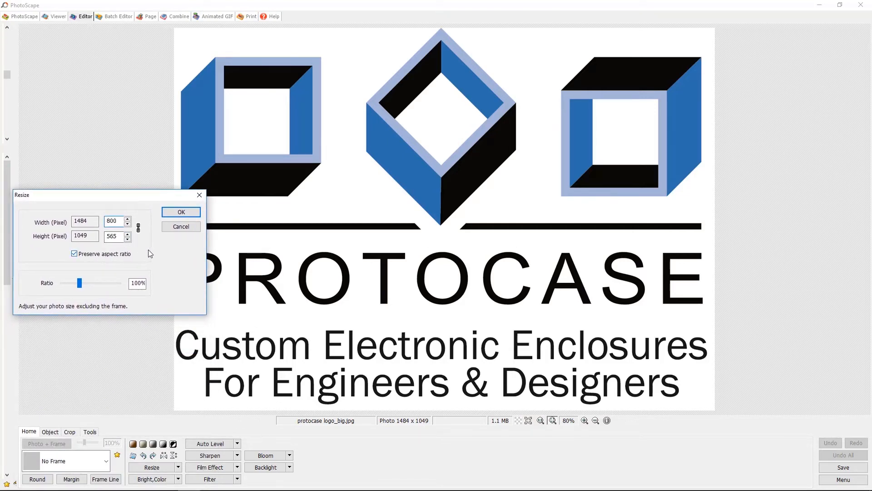
pyautogui.click(180, 211)
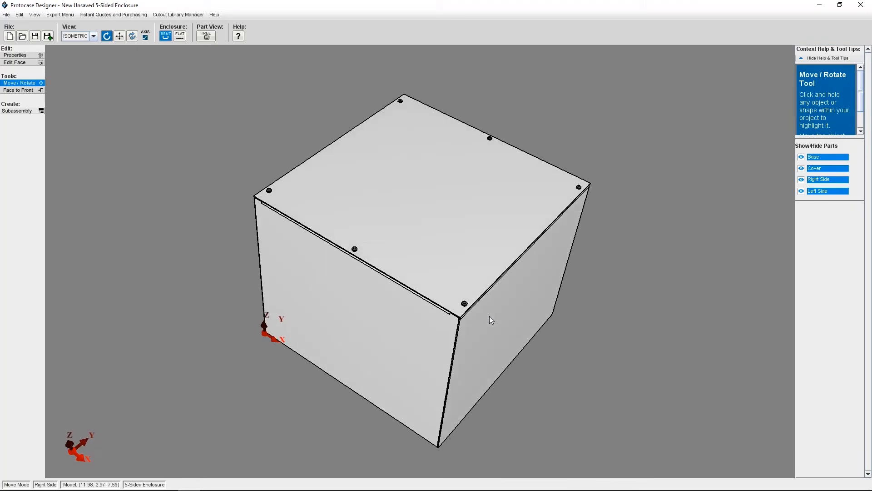
pyautogui.moveTo(141, 151)
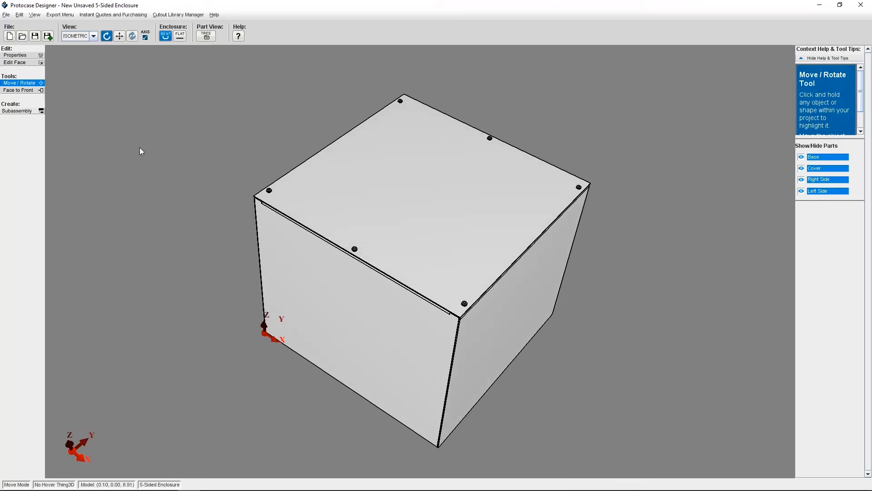
pyautogui.moveTo(250, 182)
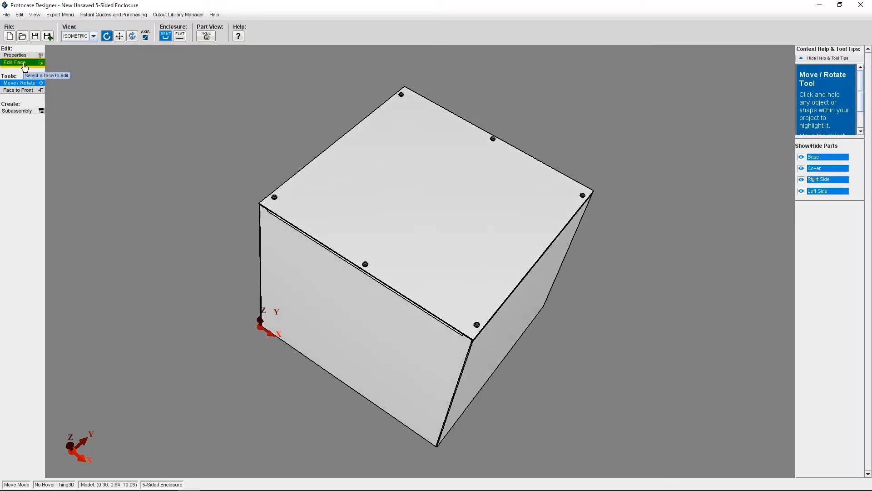
# Enter Edit Face mode and open the enclosure's cover in the face editor.
pyautogui.click(15, 62)
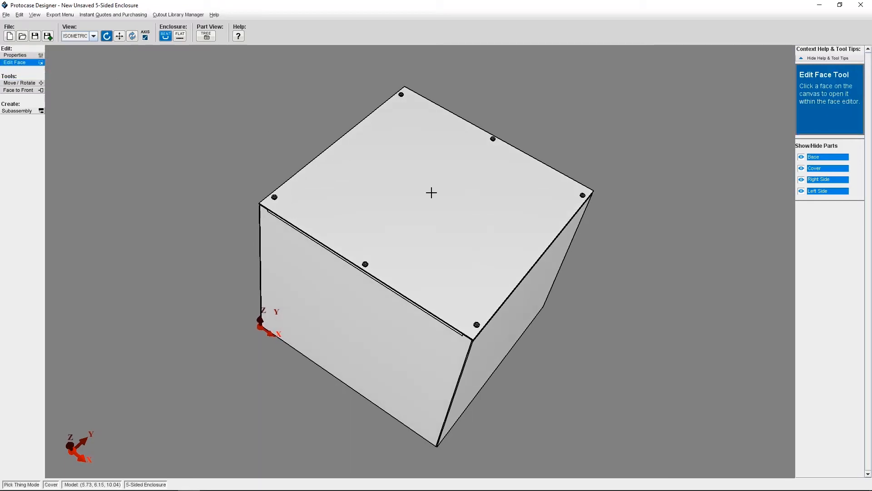
pyautogui.click(431, 193)
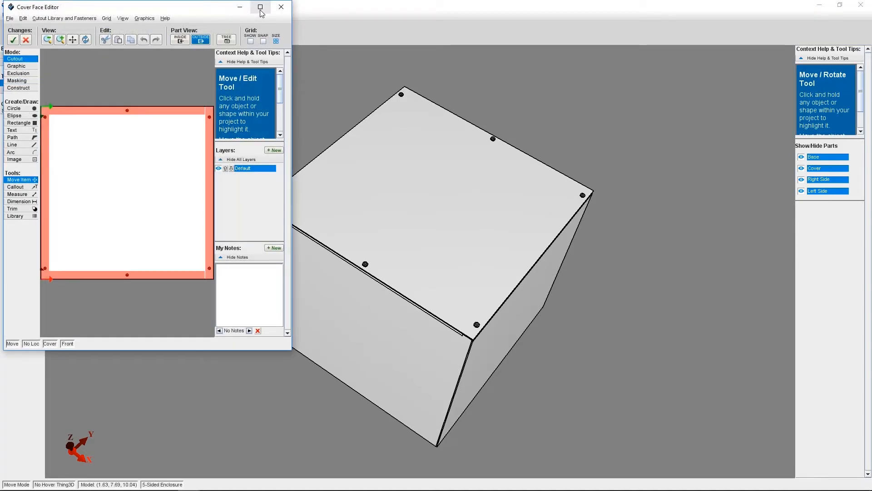
# Maximize the face editor, show the grid and choose the Image graphic tool.
pyautogui.click(259, 7)
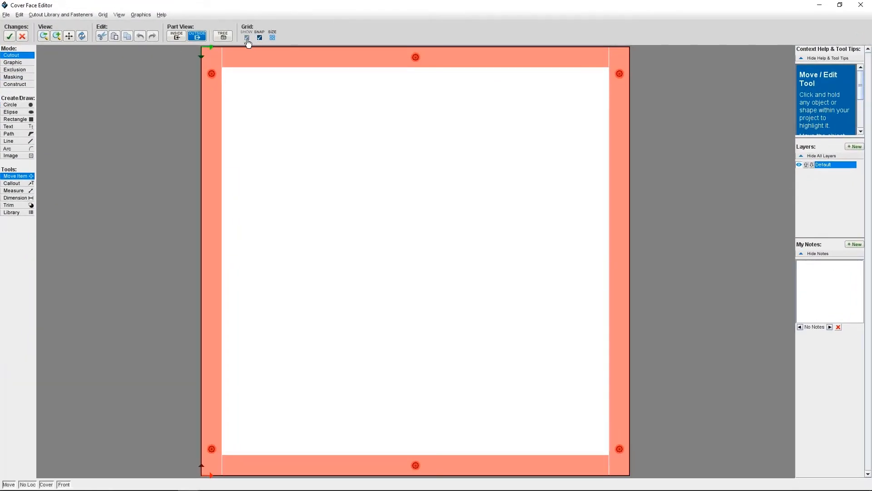
pyautogui.click(247, 38)
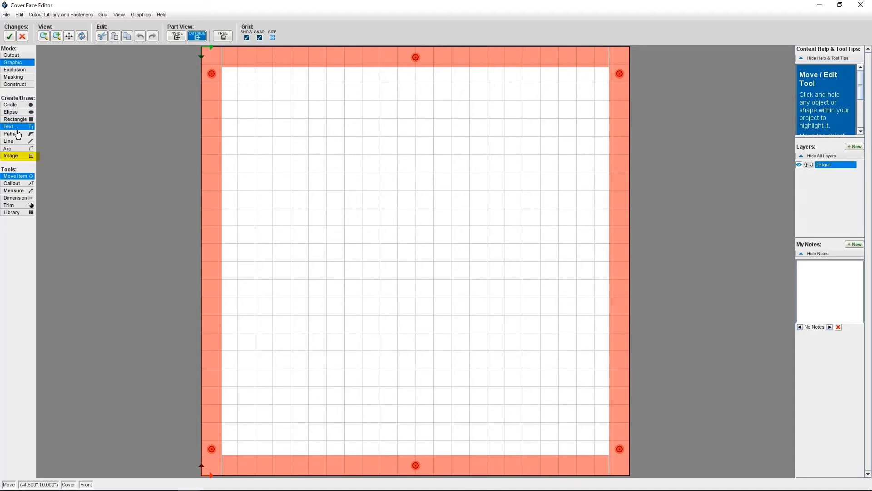
pyautogui.click(10, 156)
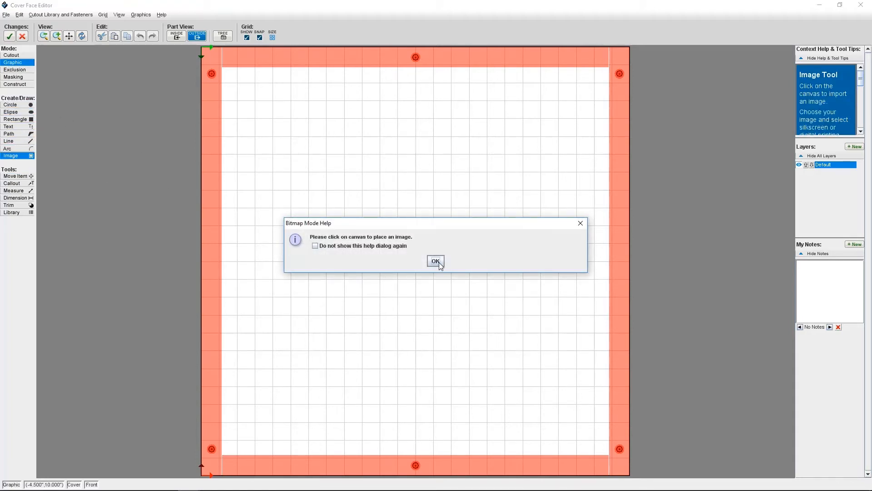
pyautogui.click(435, 261)
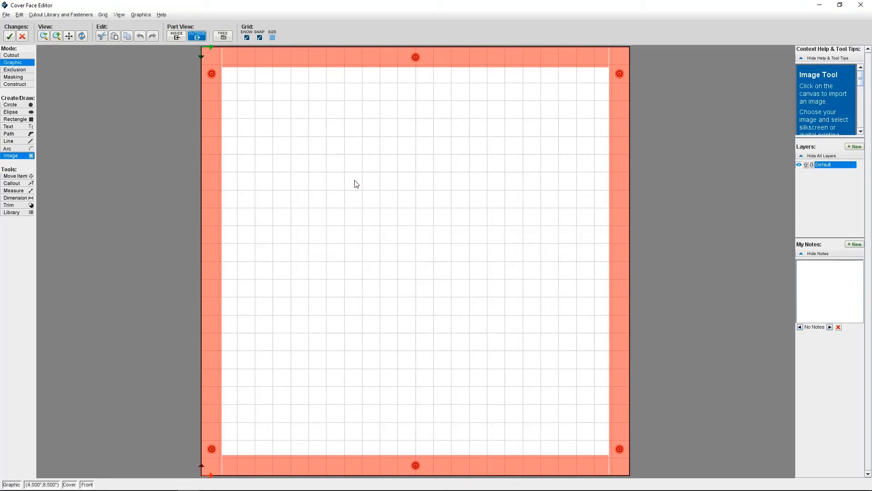
pyautogui.moveTo(395, 227)
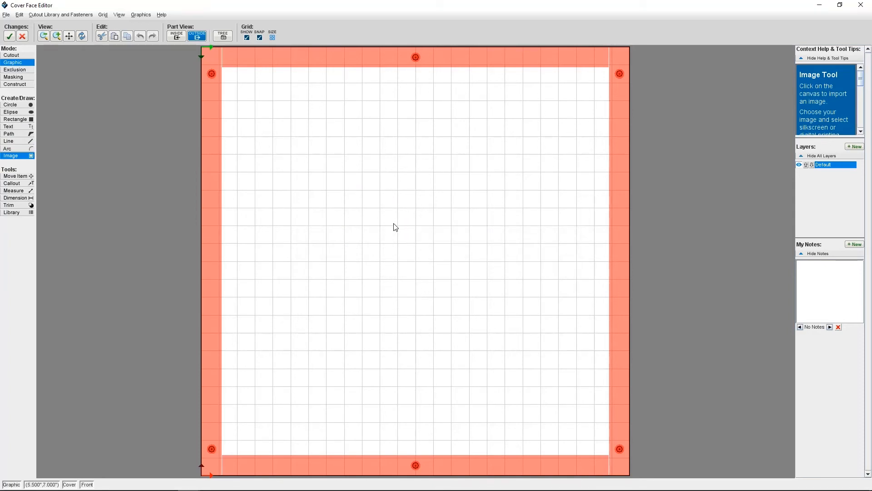
# Place Protocase Logo 1.svg at a spot on the cover face and import it.
pyautogui.click(395, 227)
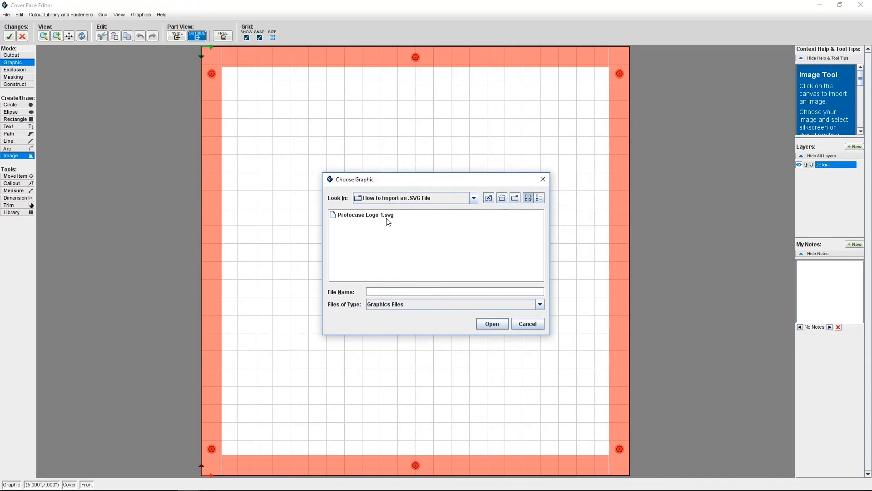
pyautogui.click(365, 214)
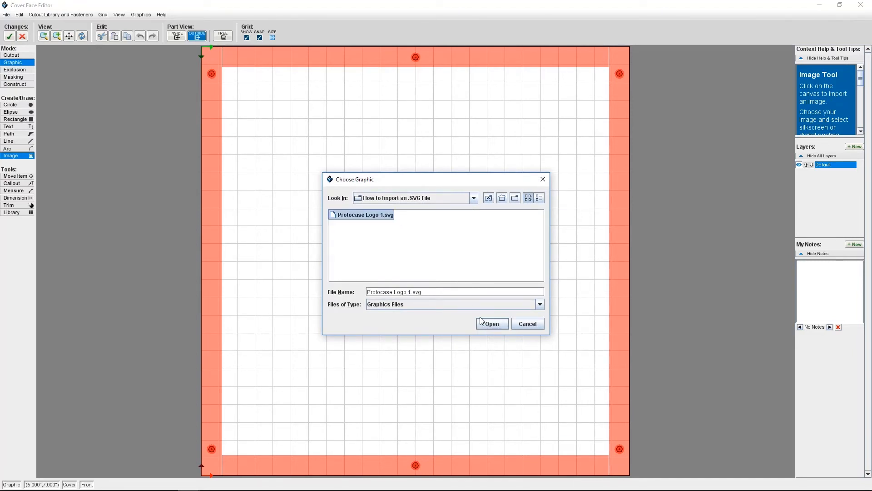
pyautogui.moveTo(491, 323)
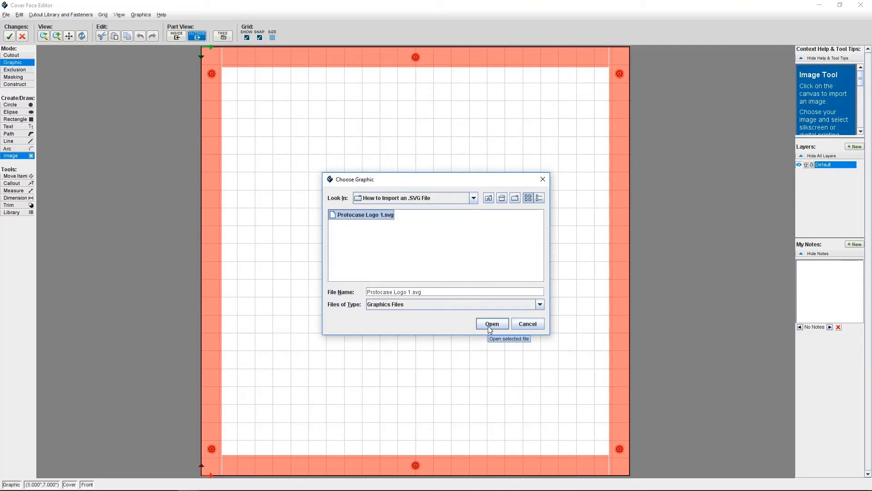
pyautogui.click(491, 324)
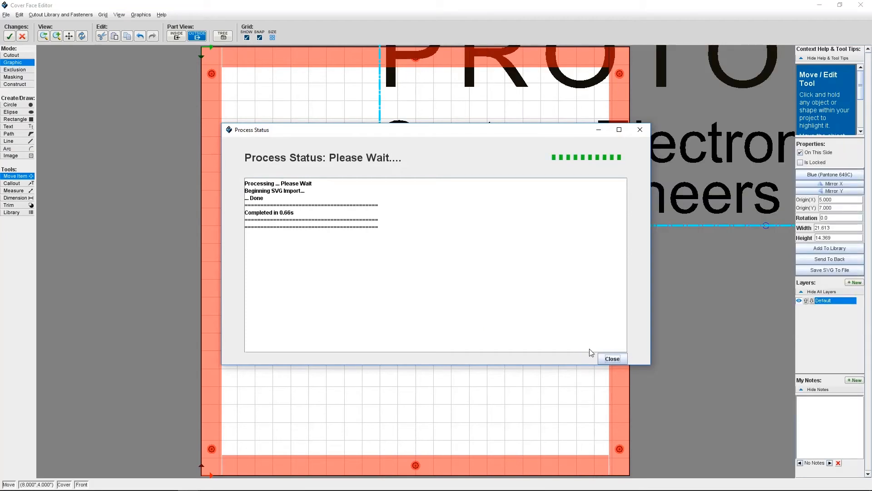
# Close the import report and scale the logo to about 10.1 by 5.9 to fit the cover.
pyautogui.click(611, 358)
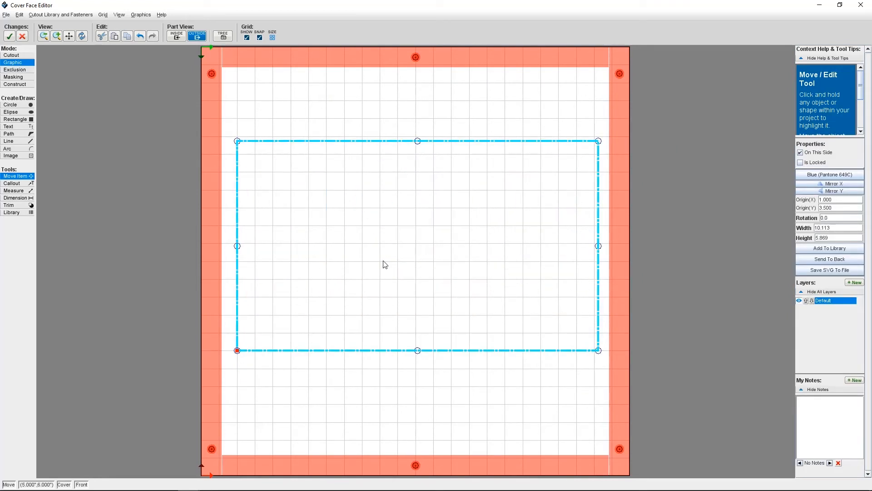
pyautogui.click(9, 36)
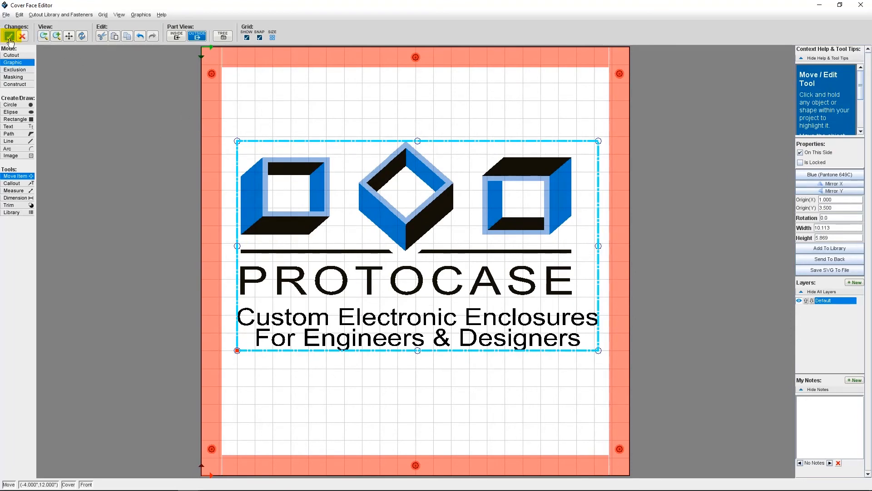
# Apply the cover logo, view it on the 3D enclosure and go to Preferences.
pyautogui.click(10, 35)
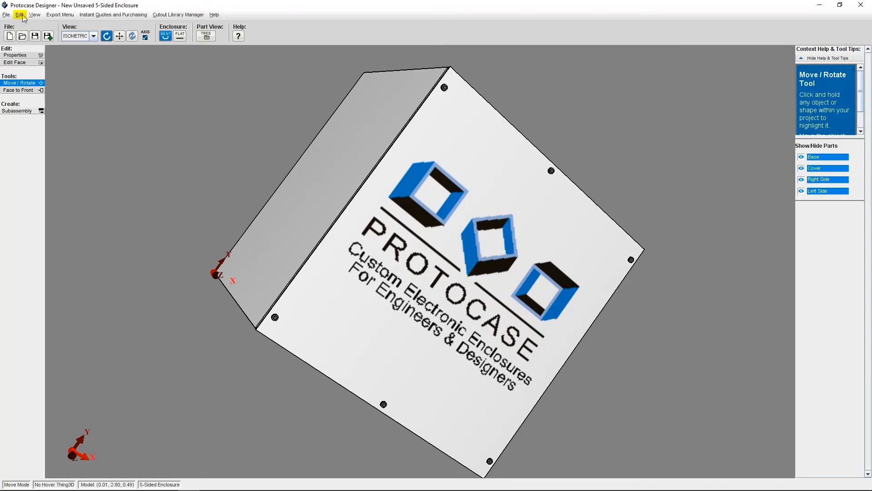
pyautogui.click(19, 14)
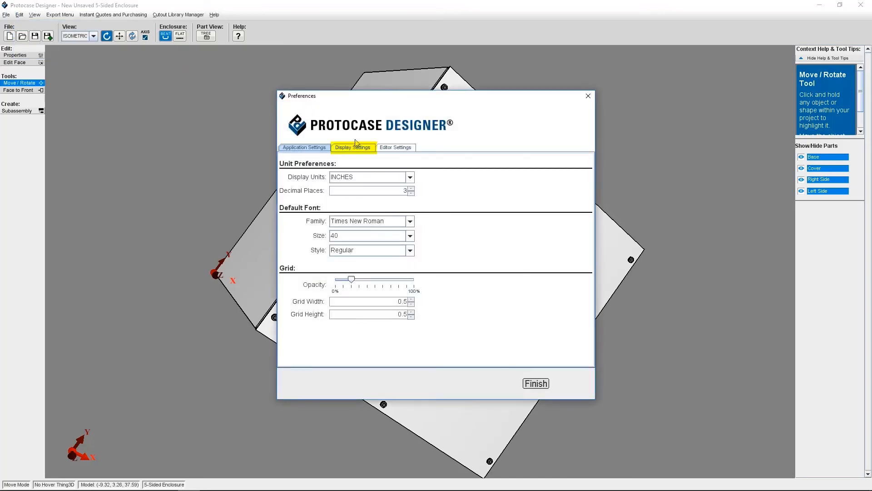
# Raise the Silkscreen/Digital Image render quality in Display Settings and finish.
pyautogui.click(353, 148)
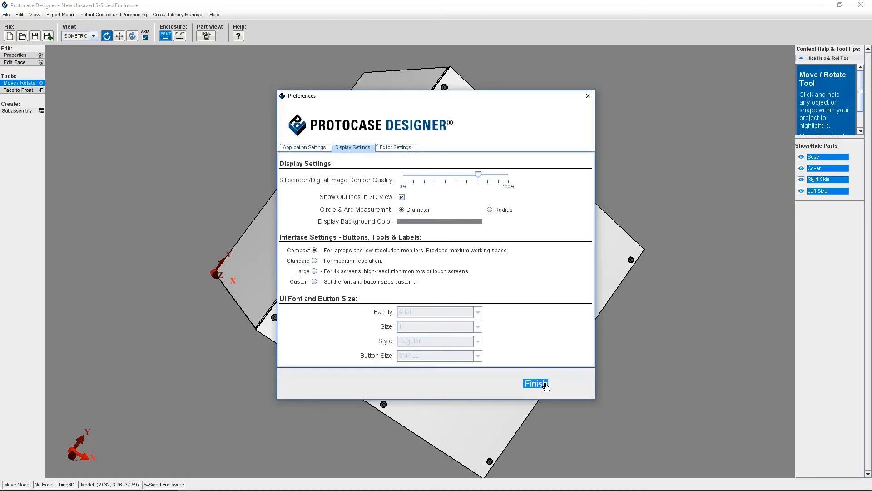
pyautogui.click(534, 383)
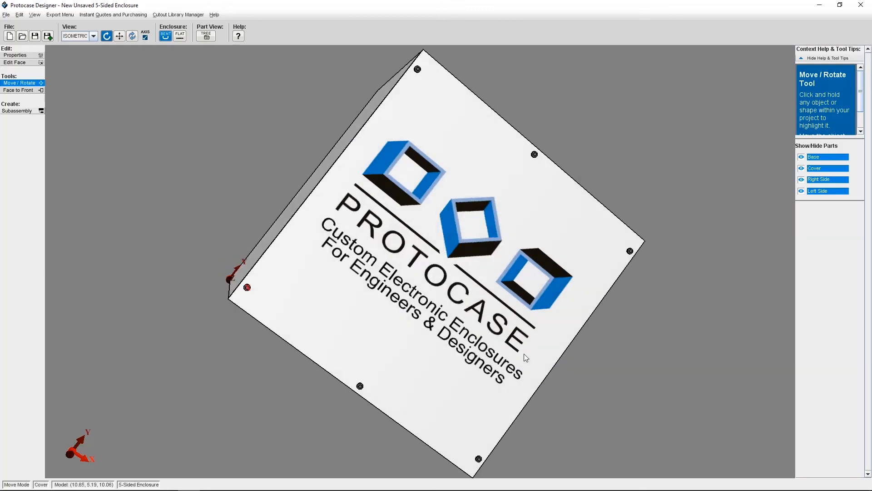